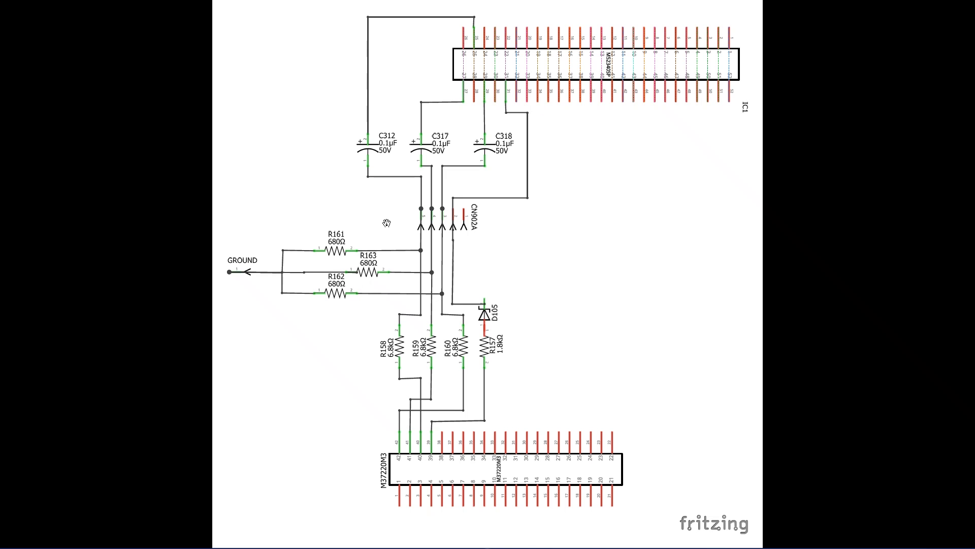
pyautogui.moveTo(692, 123)
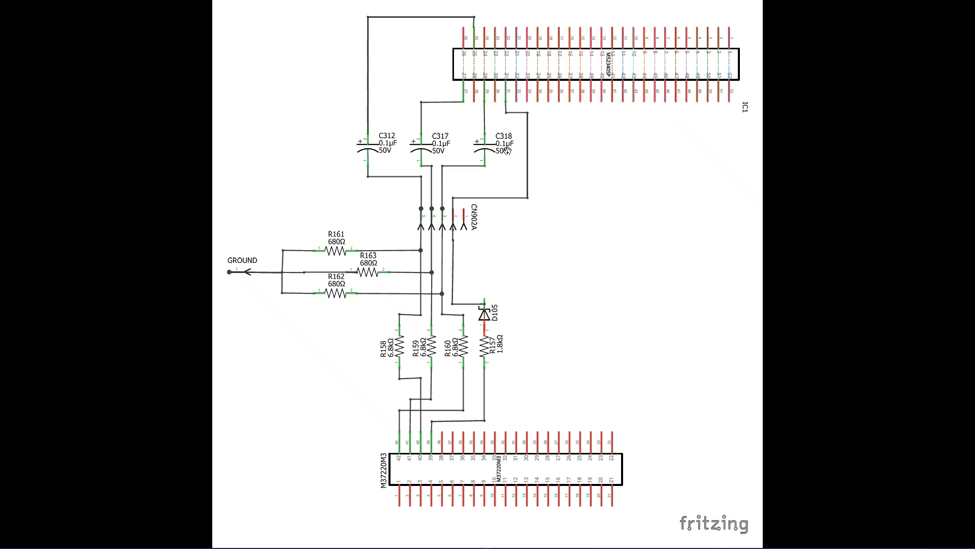
pyautogui.moveTo(510, 220)
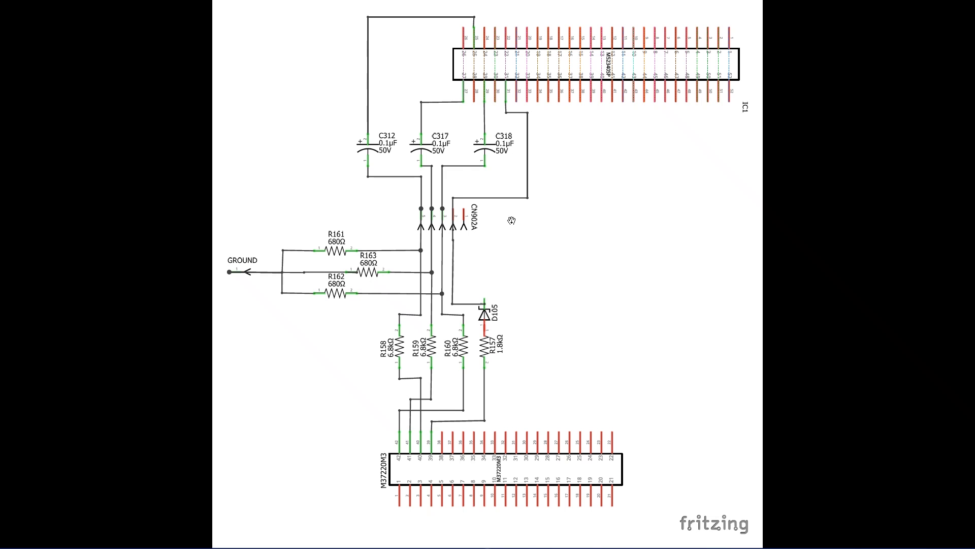
pyautogui.moveTo(505, 220)
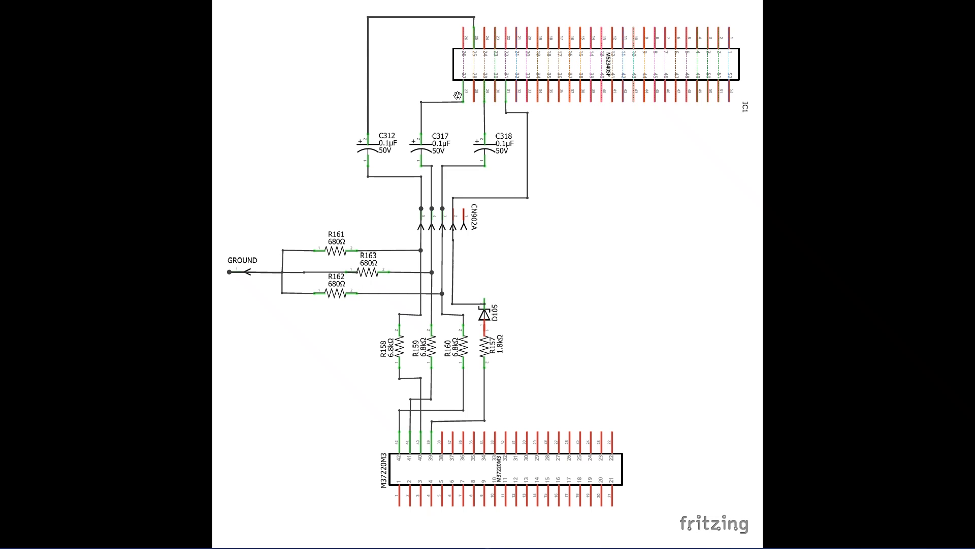
pyautogui.moveTo(368, 160)
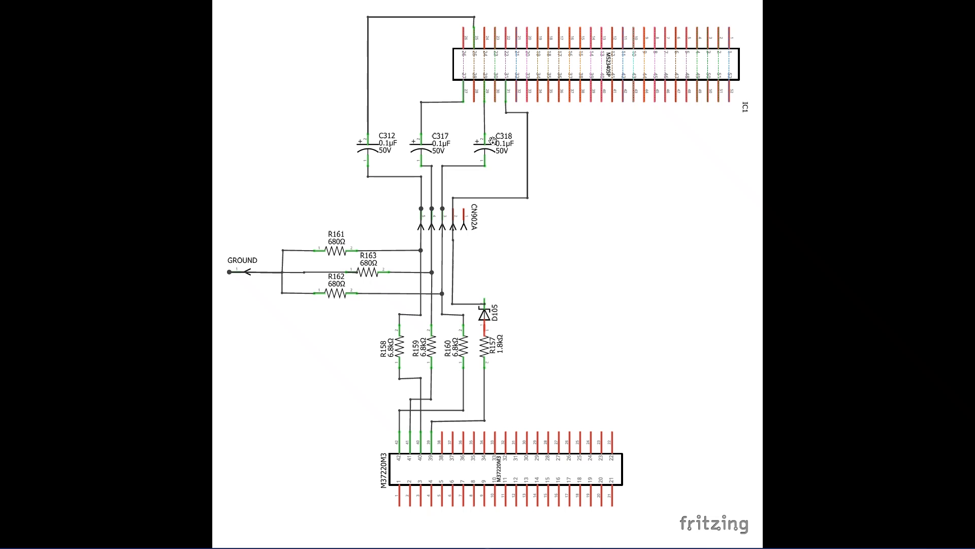
pyautogui.moveTo(527, 126)
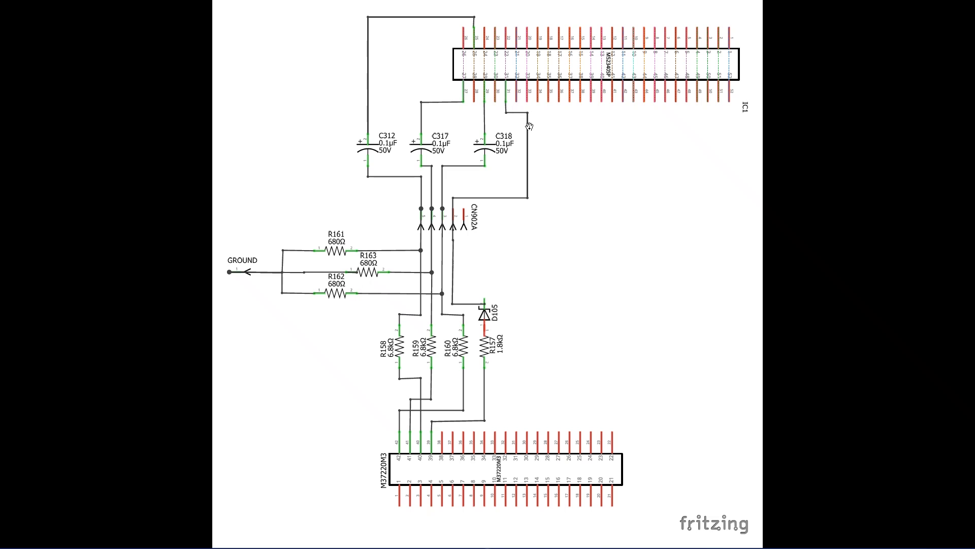
pyautogui.moveTo(484, 316)
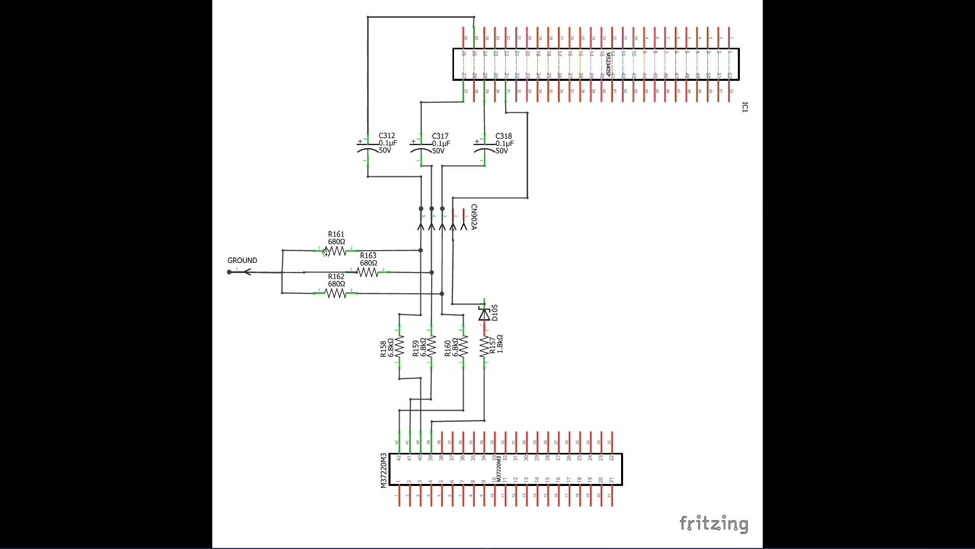
pyautogui.moveTo(401, 288)
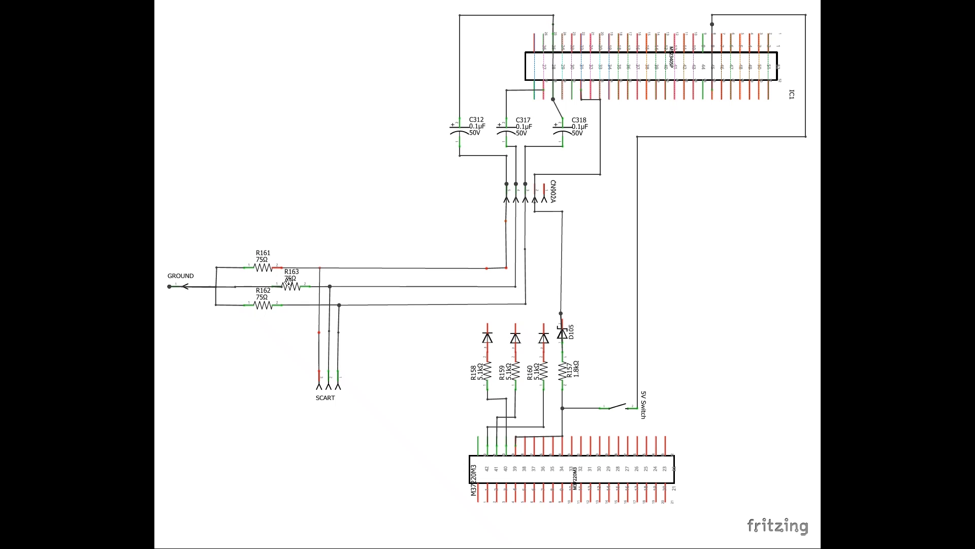
pyautogui.moveTo(231, 278)
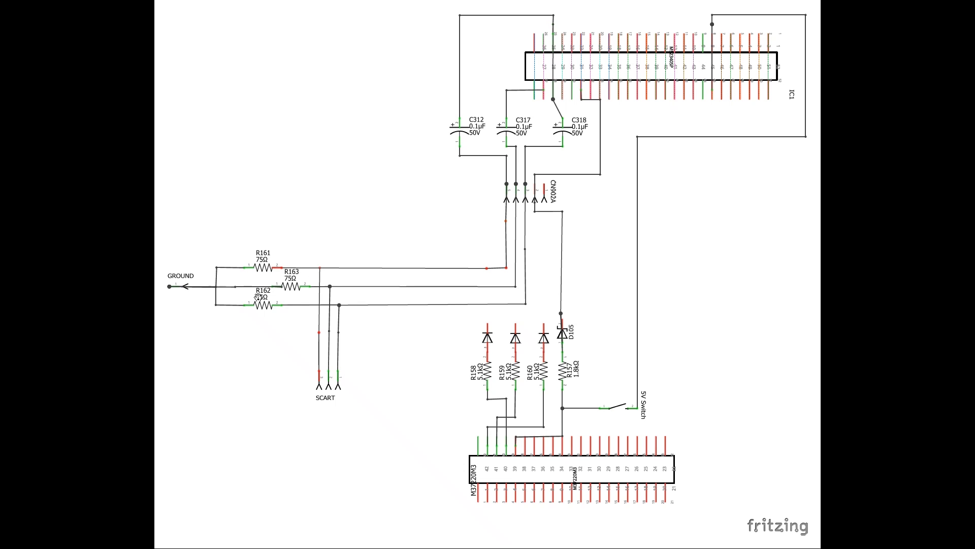
pyautogui.moveTo(451, 300)
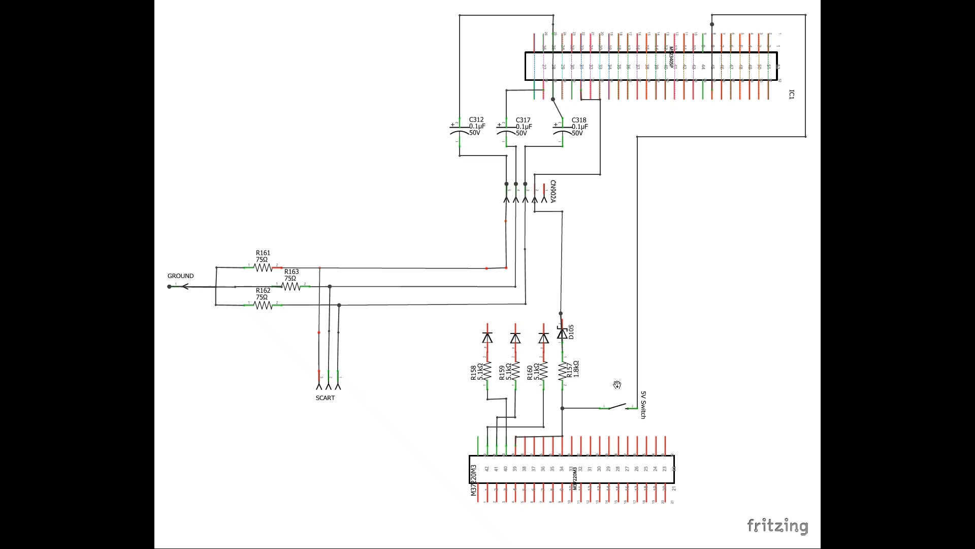
pyautogui.moveTo(440, 411)
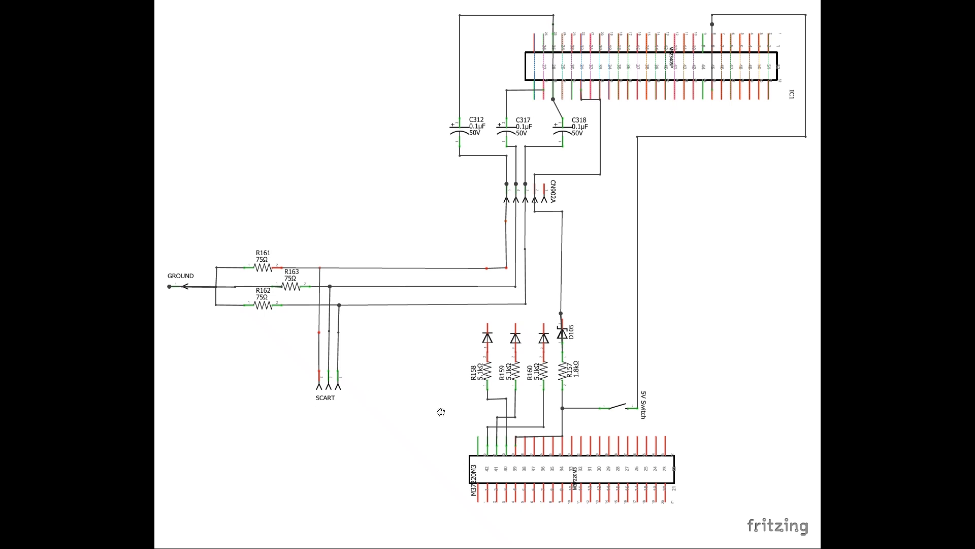
pyautogui.moveTo(417, 504)
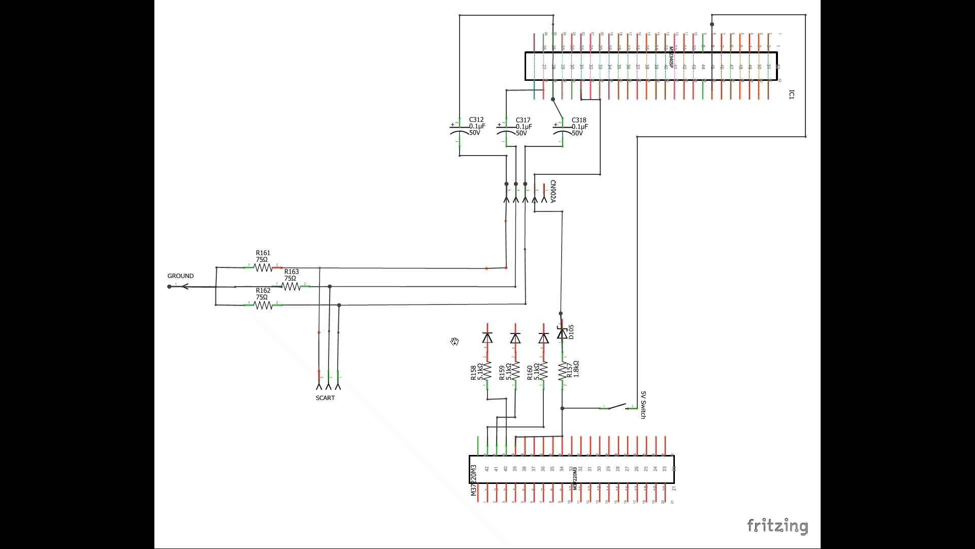
pyautogui.moveTo(617, 337)
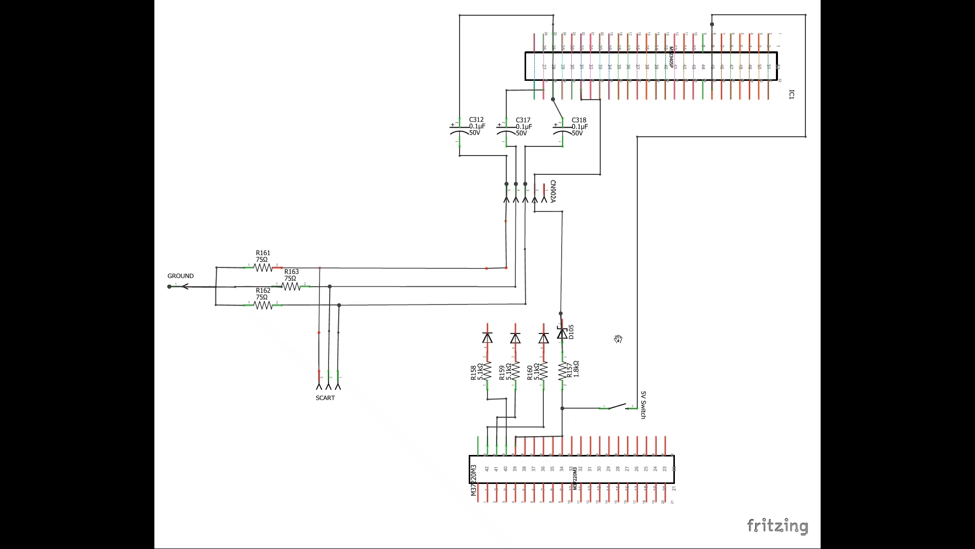
pyautogui.moveTo(325, 282)
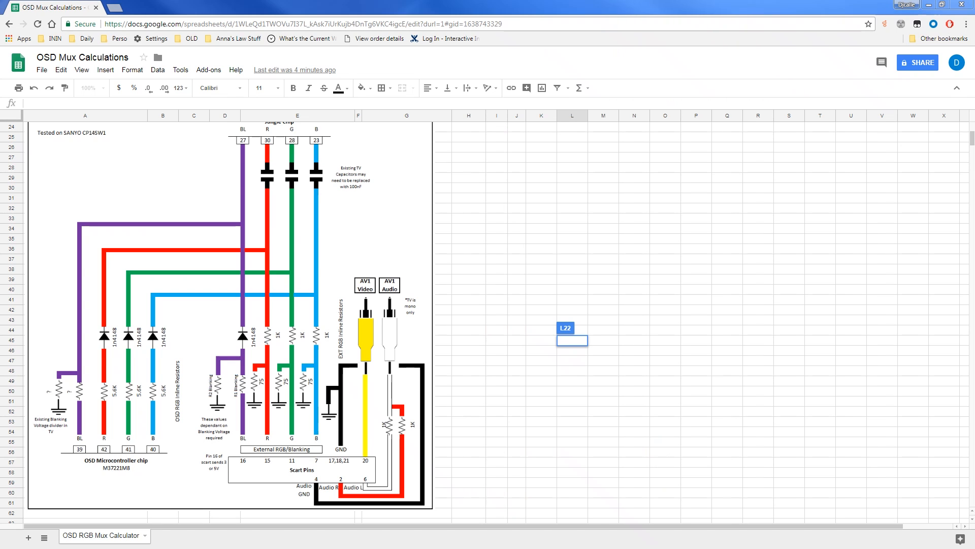
pyautogui.moveTo(329, 281)
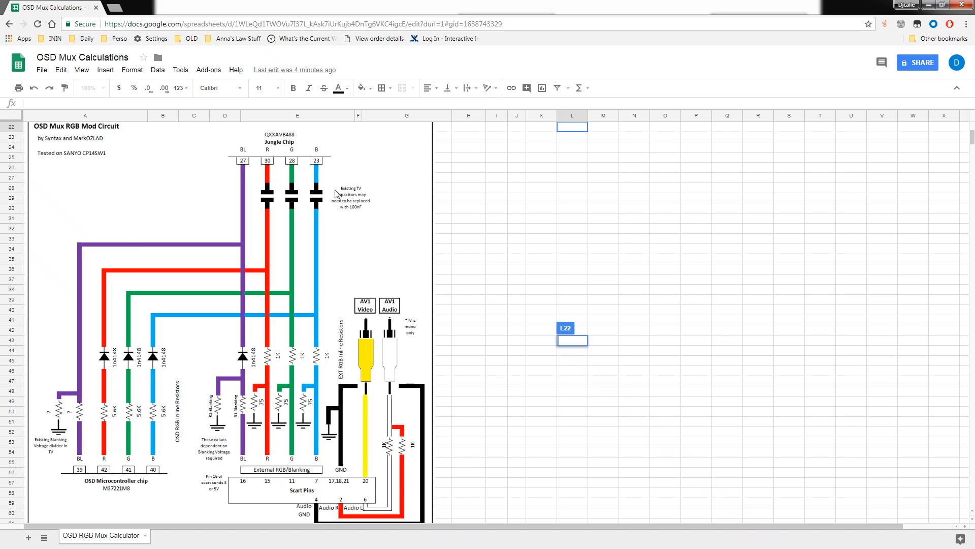
pyautogui.moveTo(300, 171)
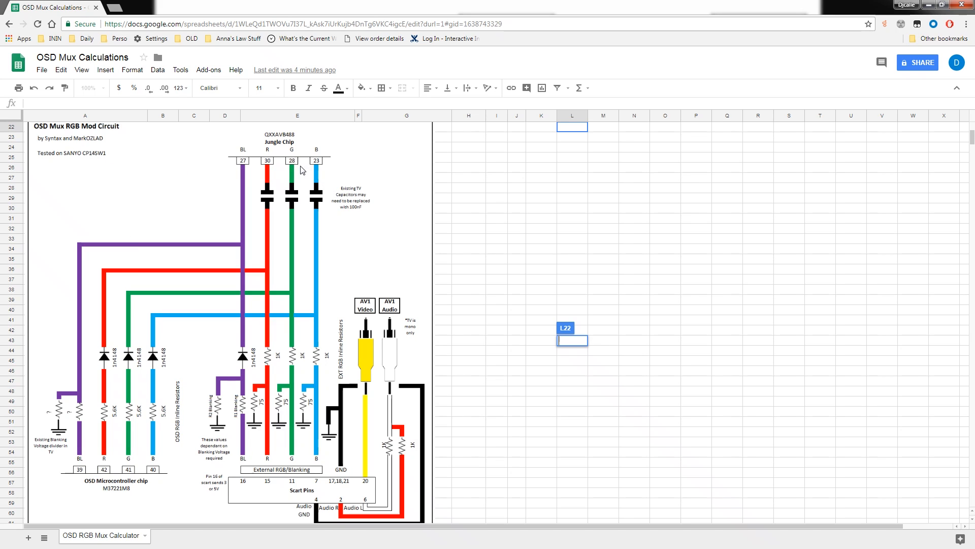
pyautogui.moveTo(249, 431)
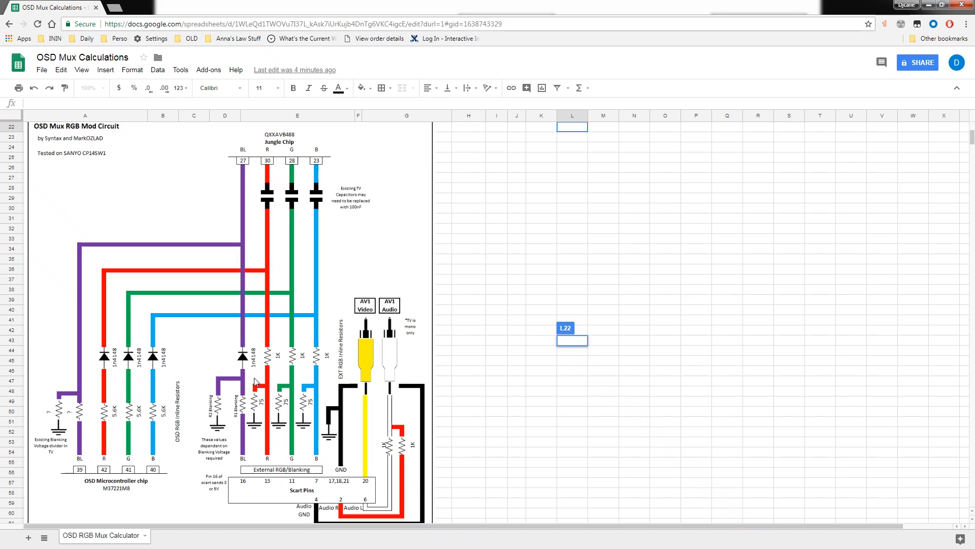
pyautogui.moveTo(124, 384)
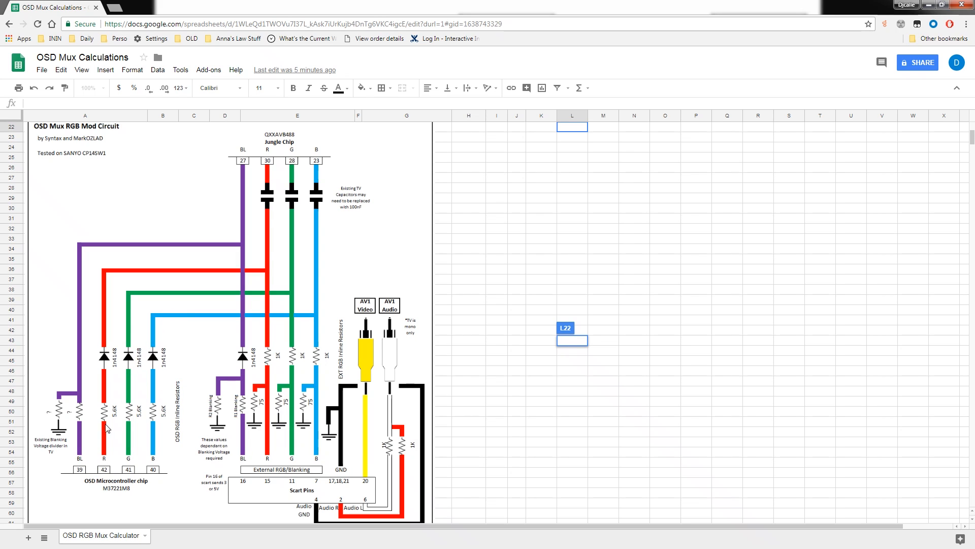
pyautogui.moveTo(73, 509)
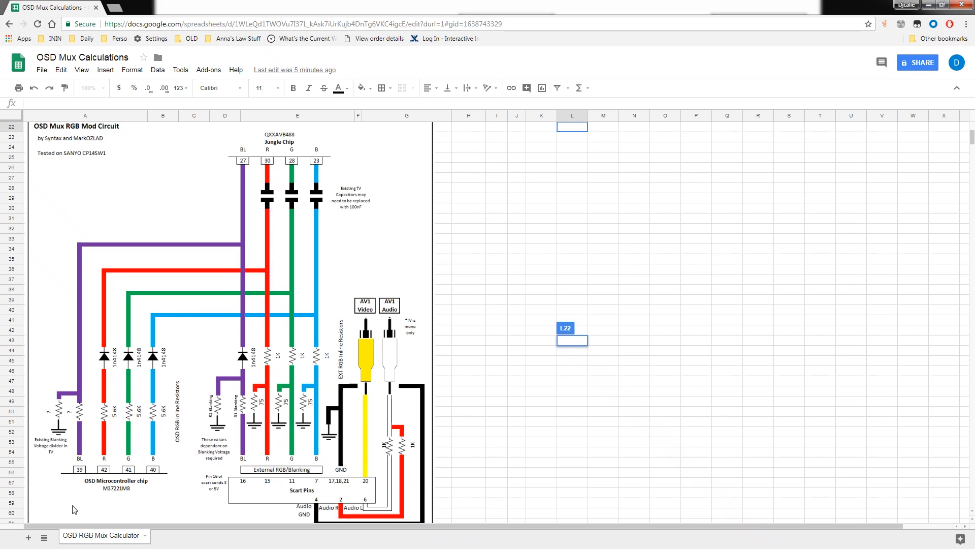
pyautogui.moveTo(231, 360)
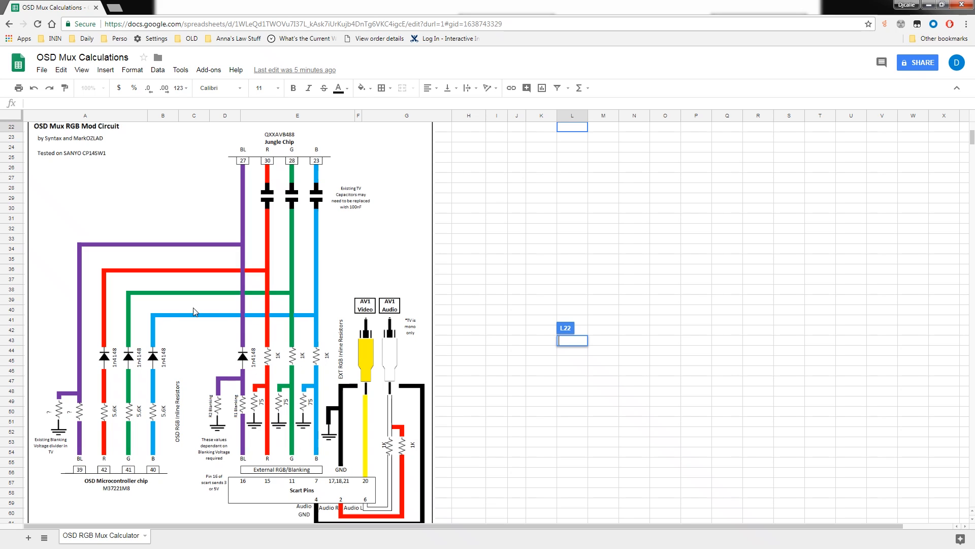
pyautogui.moveTo(92, 492)
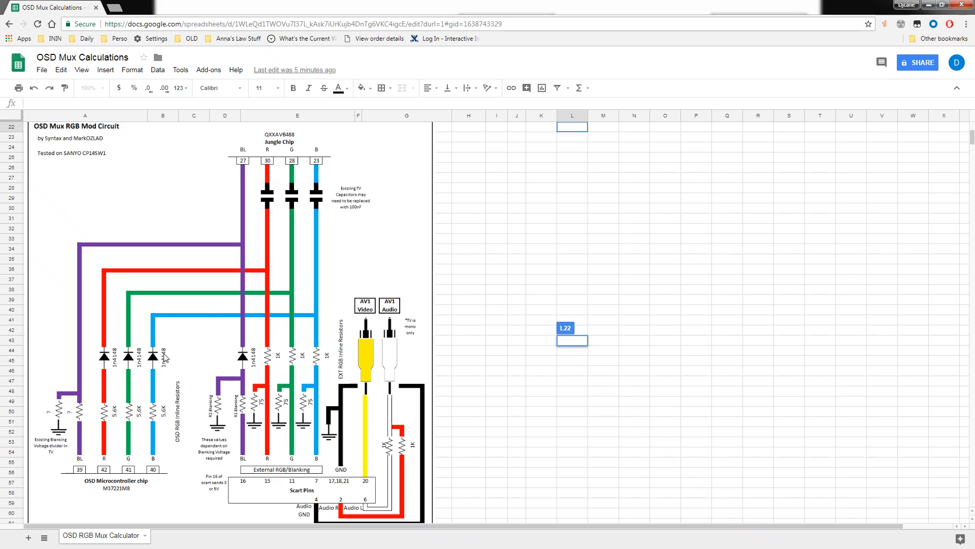
pyautogui.moveTo(208, 416)
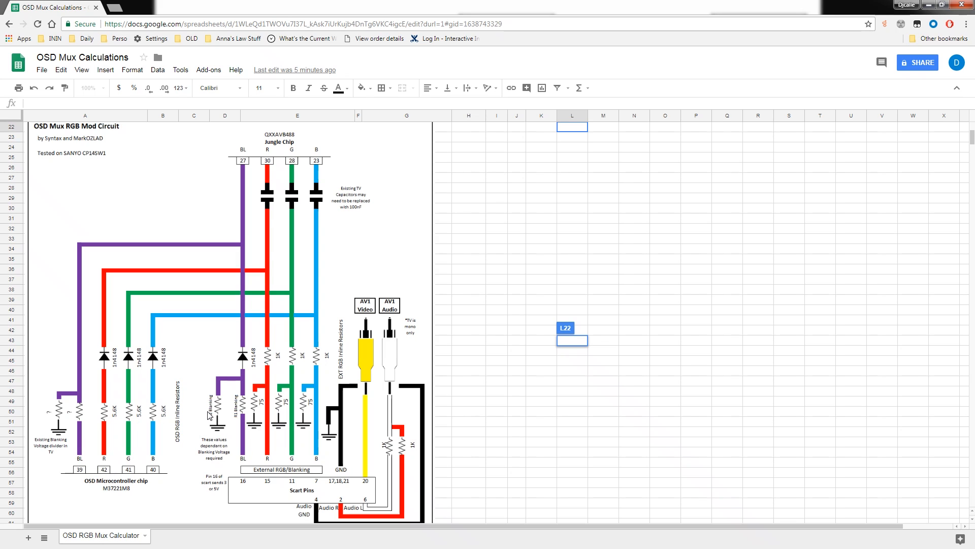
pyautogui.moveTo(154, 415)
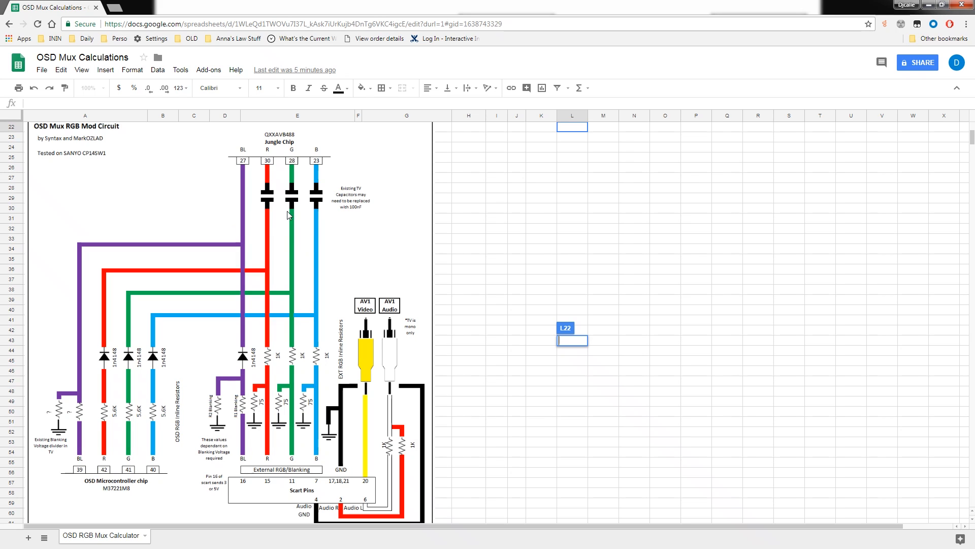
pyautogui.moveTo(92, 487)
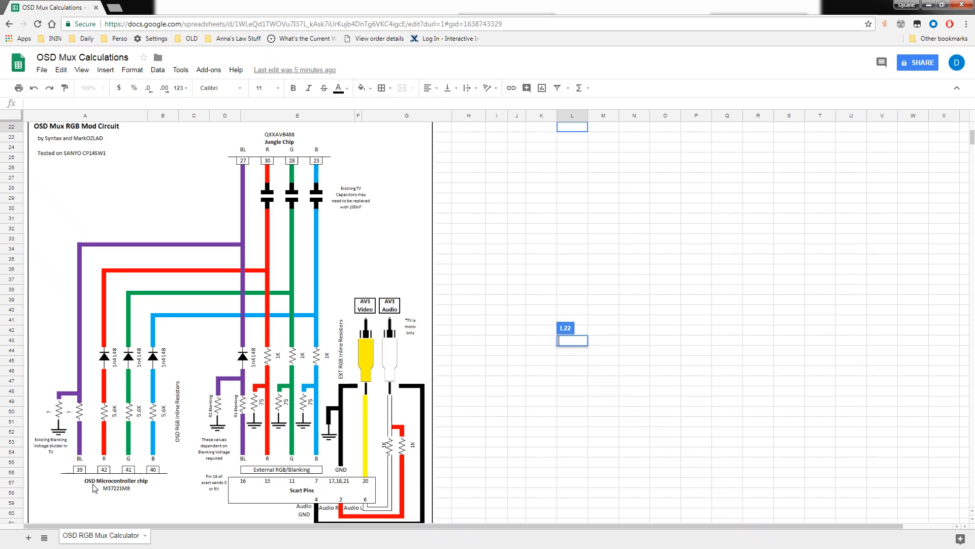
pyautogui.moveTo(104, 405)
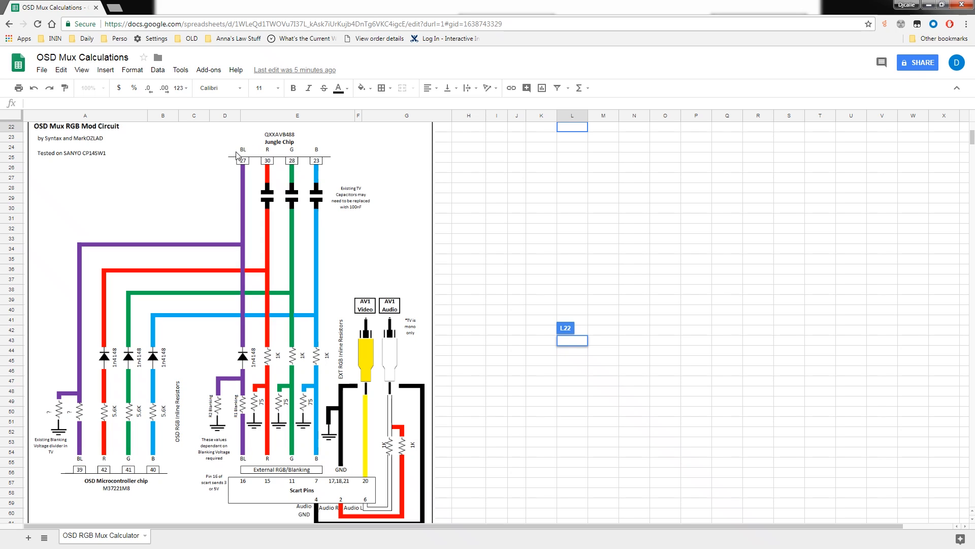
pyautogui.moveTo(303, 161)
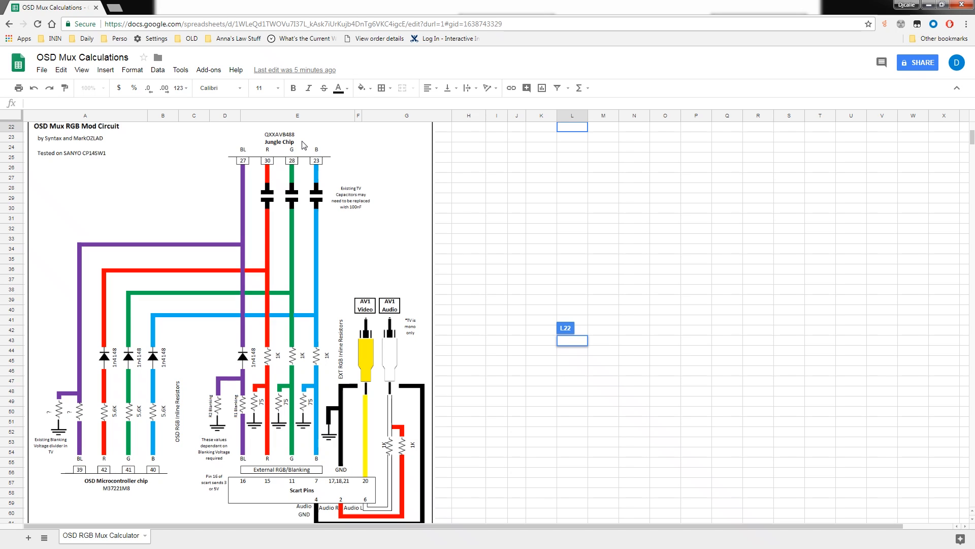
pyautogui.moveTo(313, 149)
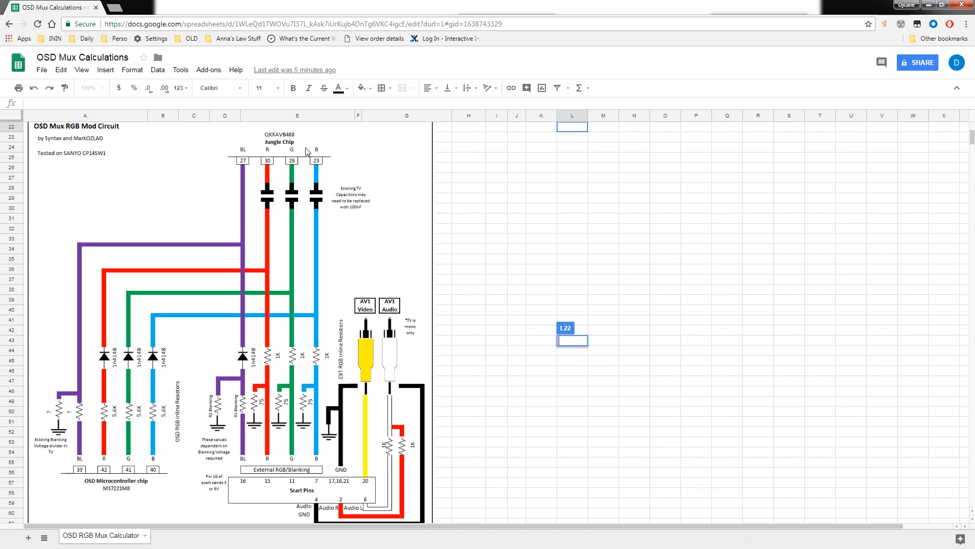
pyautogui.moveTo(361, 183)
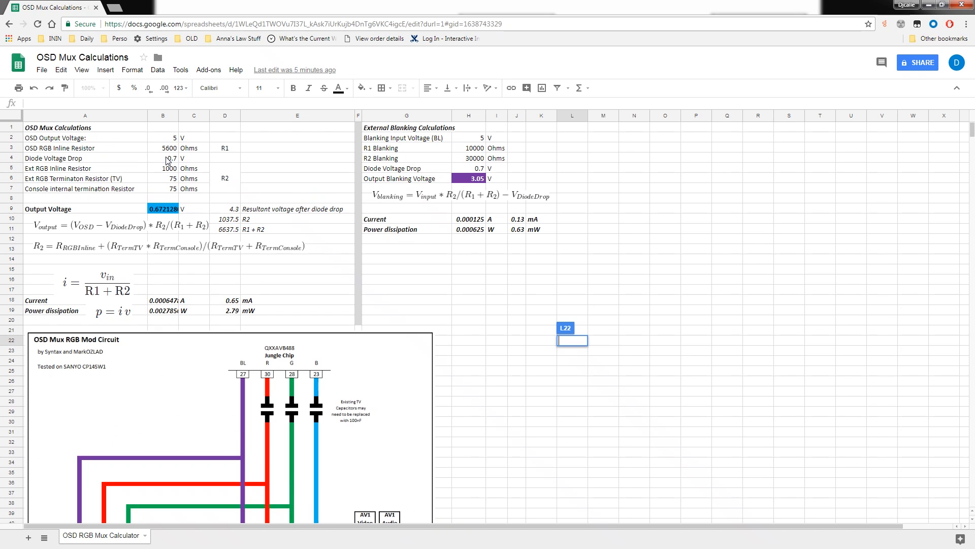
pyautogui.click(163, 157)
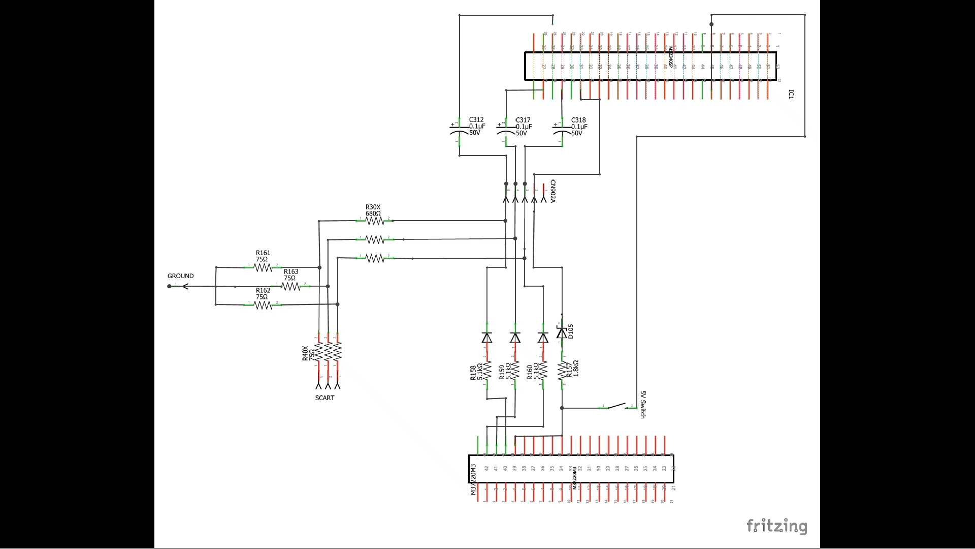
pyautogui.moveTo(200, 396)
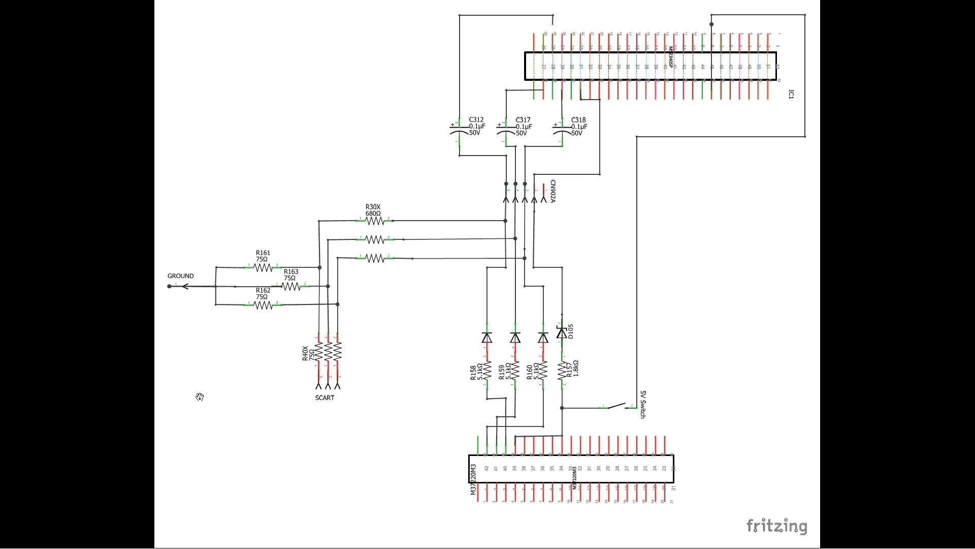
pyautogui.moveTo(386, 273)
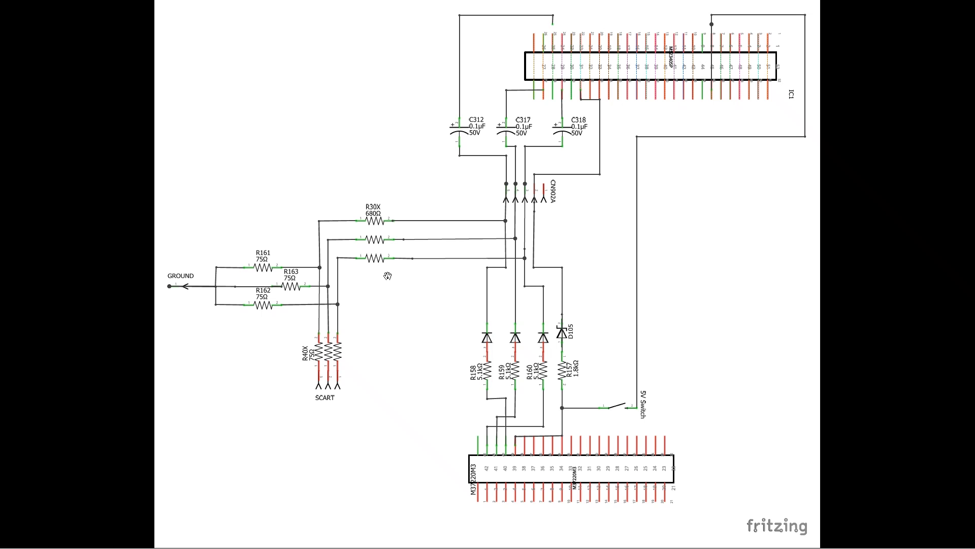
pyautogui.moveTo(462, 310)
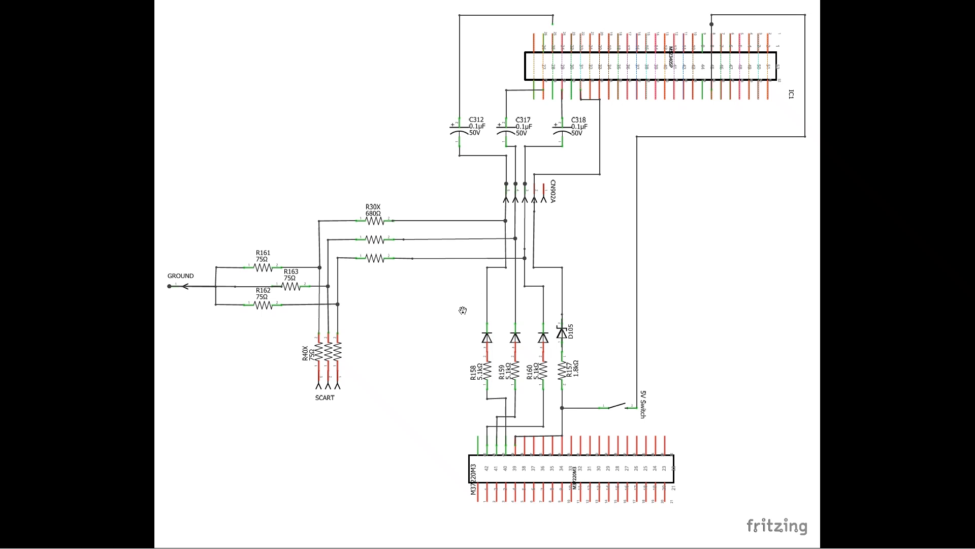
pyautogui.moveTo(500, 371)
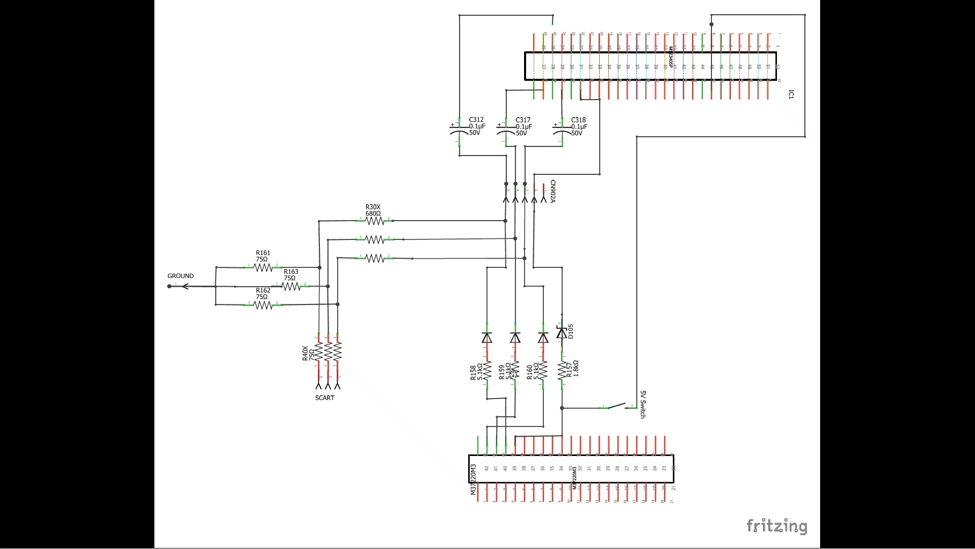
pyautogui.moveTo(305, 268)
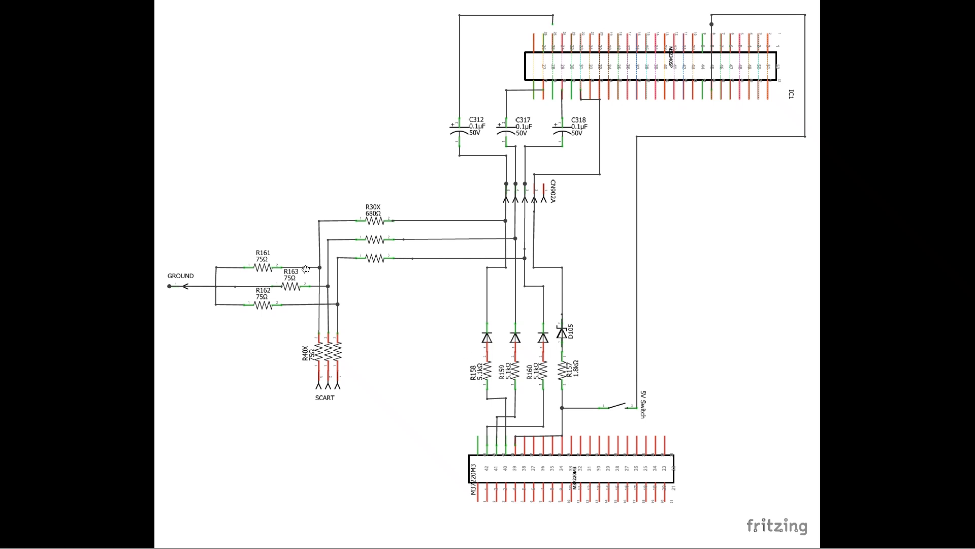
pyautogui.moveTo(439, 249)
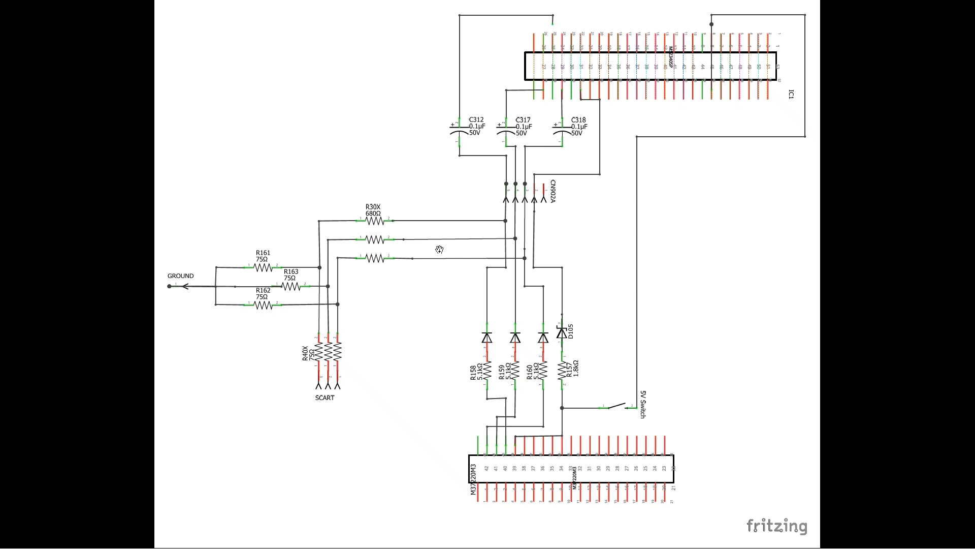
pyautogui.moveTo(351, 273)
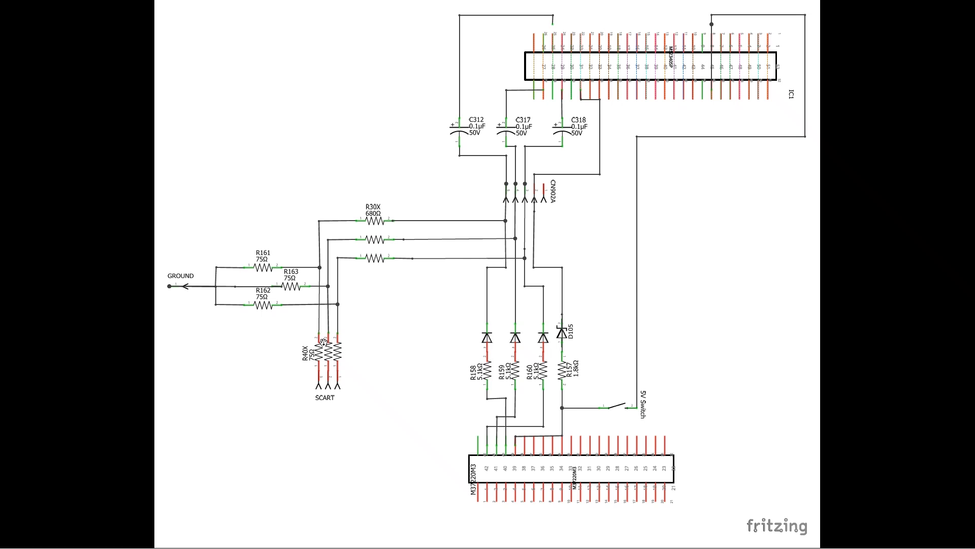
pyautogui.moveTo(352, 376)
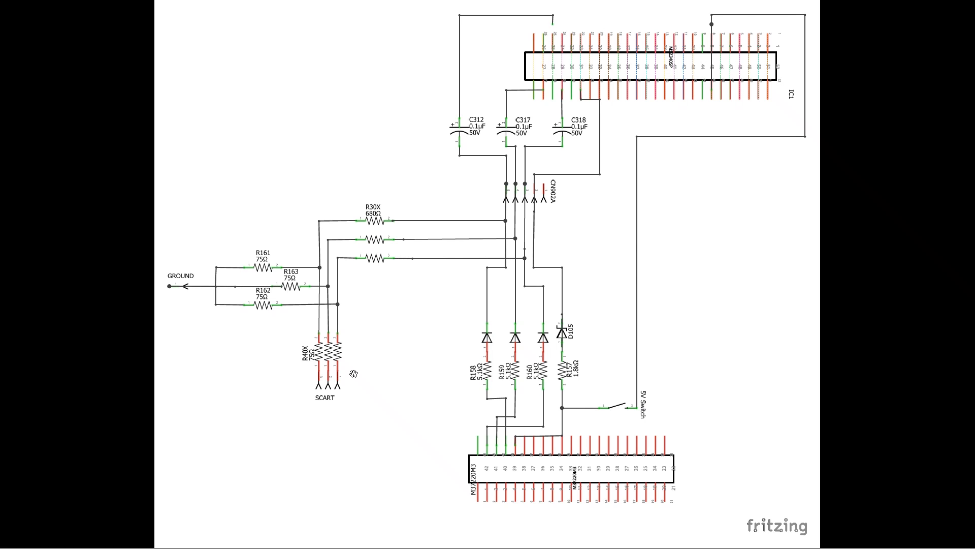
pyautogui.moveTo(248, 263)
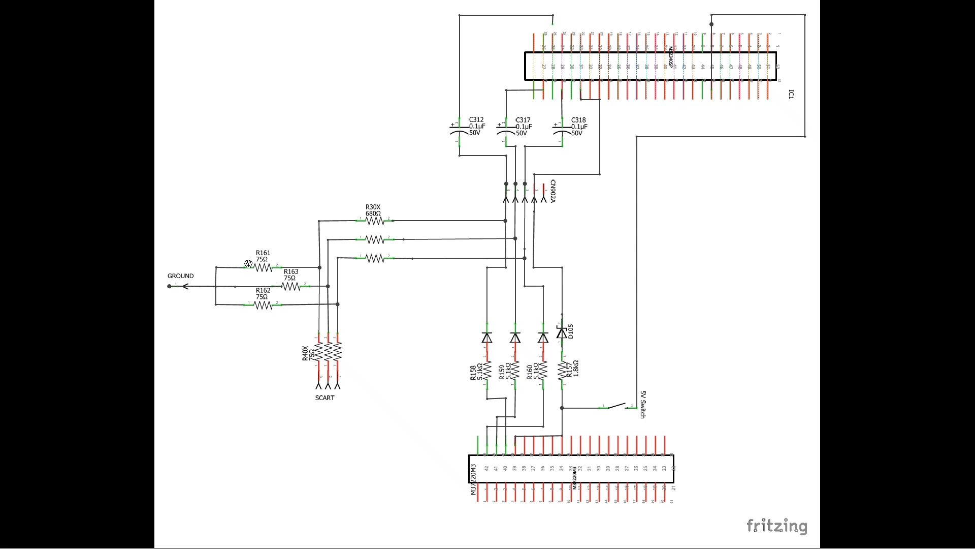
pyautogui.moveTo(330, 242)
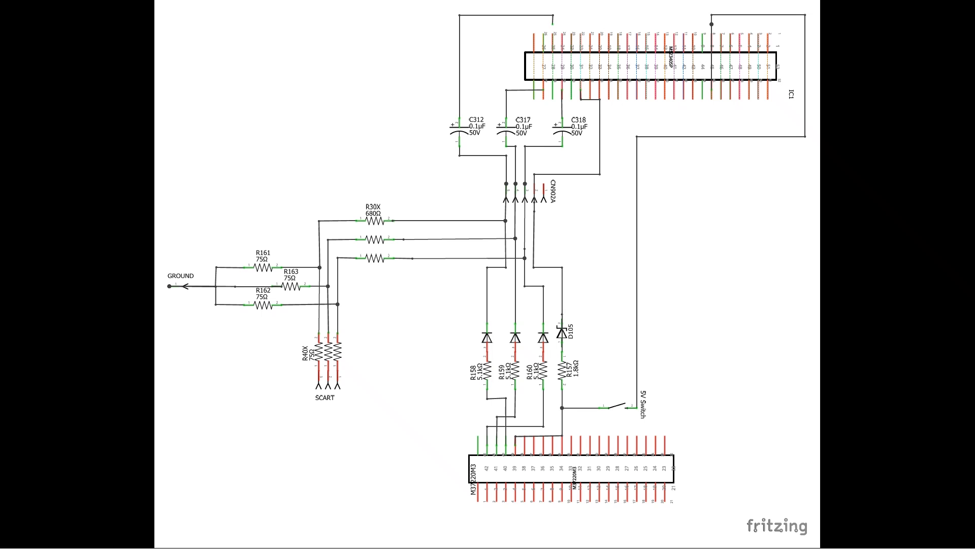
pyautogui.moveTo(329, 245)
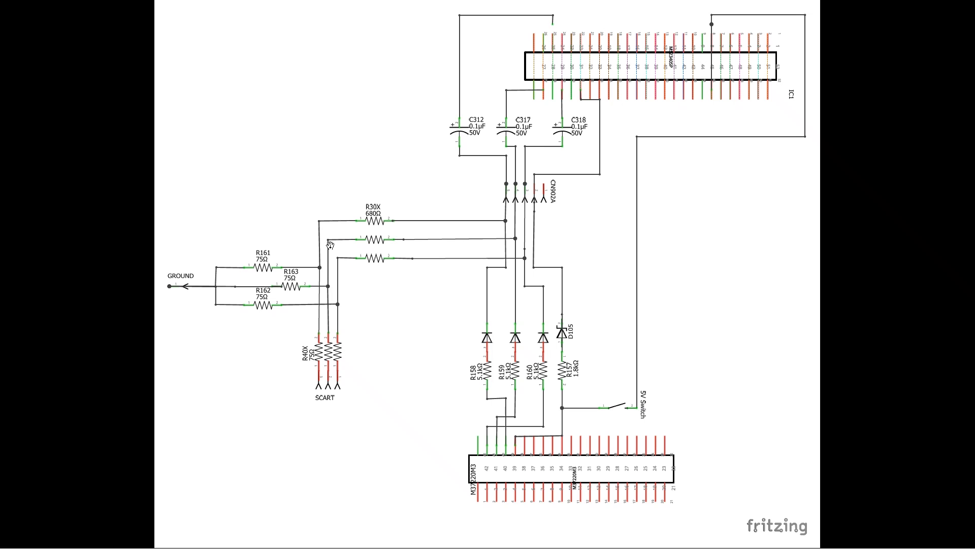
pyautogui.moveTo(455, 303)
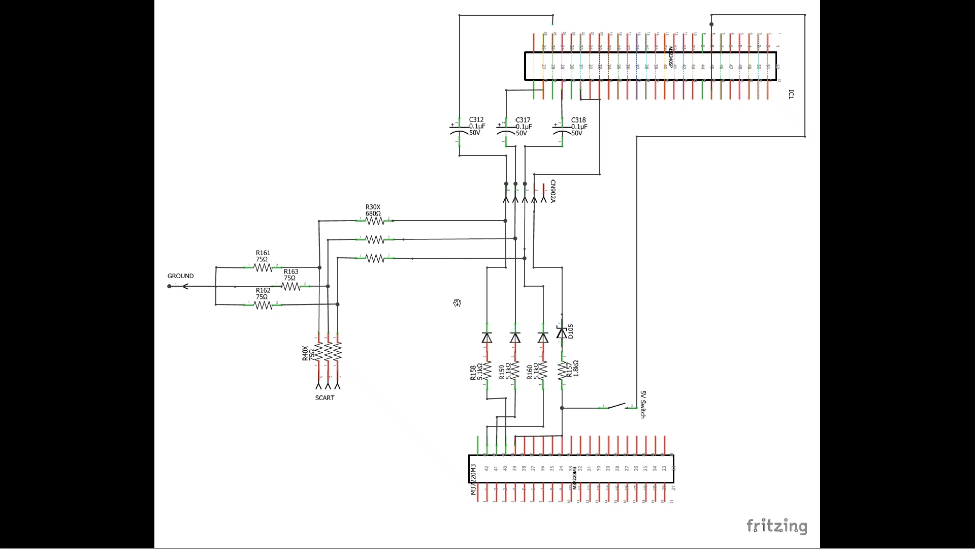